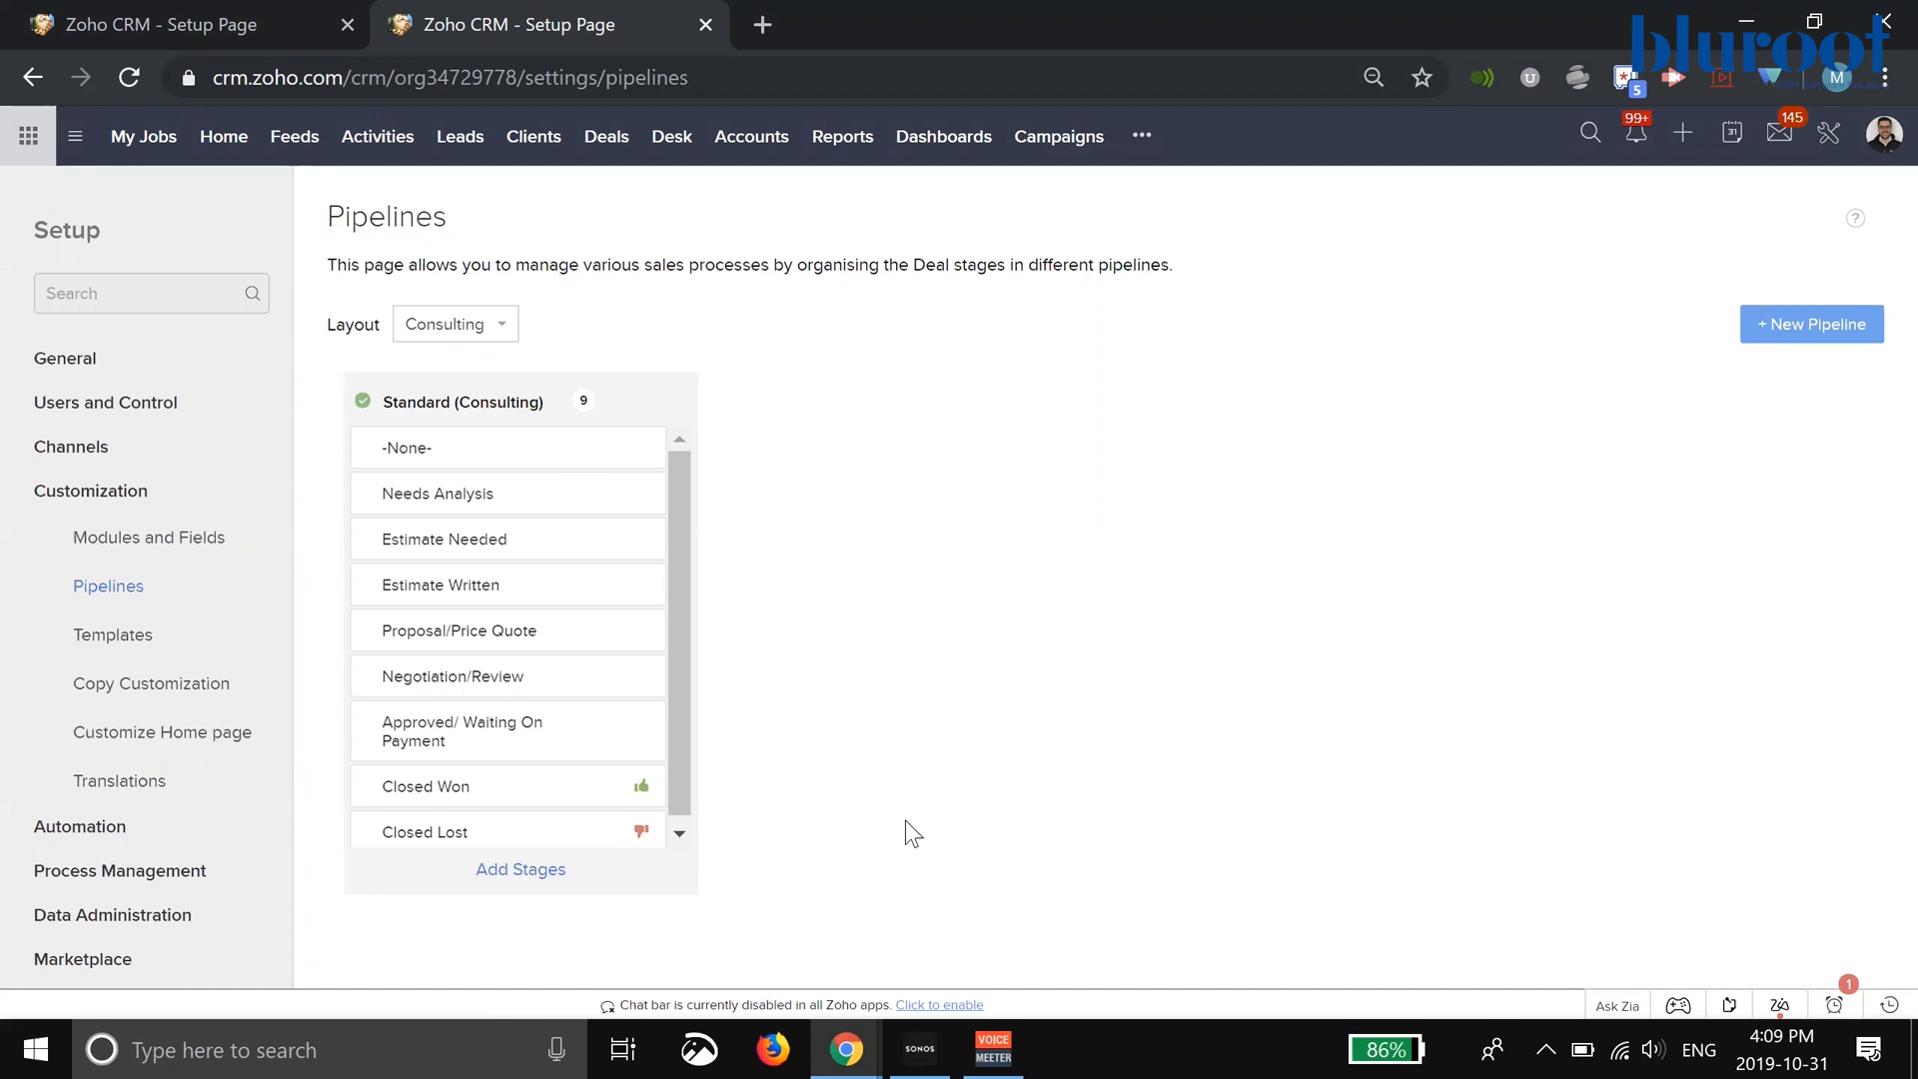
mouse_move(1466, 519)
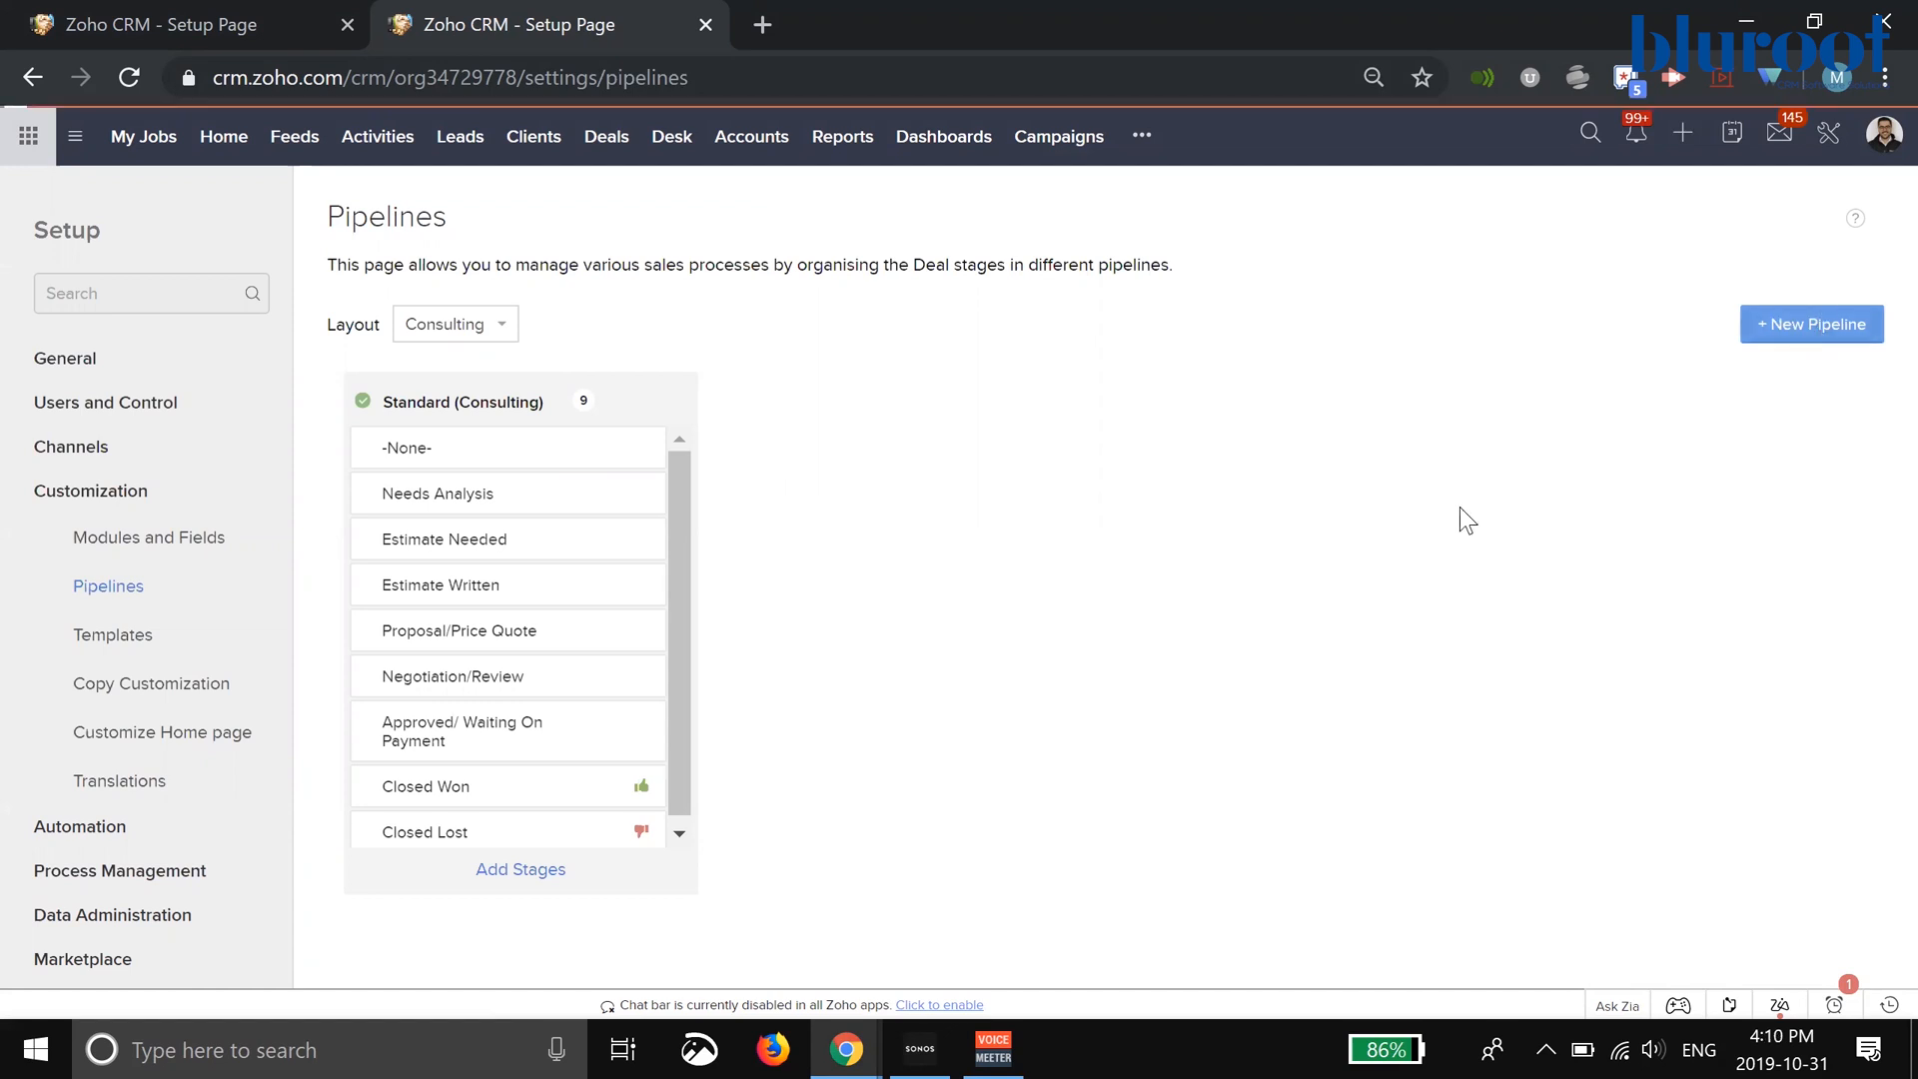
Create the 'Consulting 2' pipeline with stages Needs Analysis, Estimate Needed and Estimate Written
click(1811, 324)
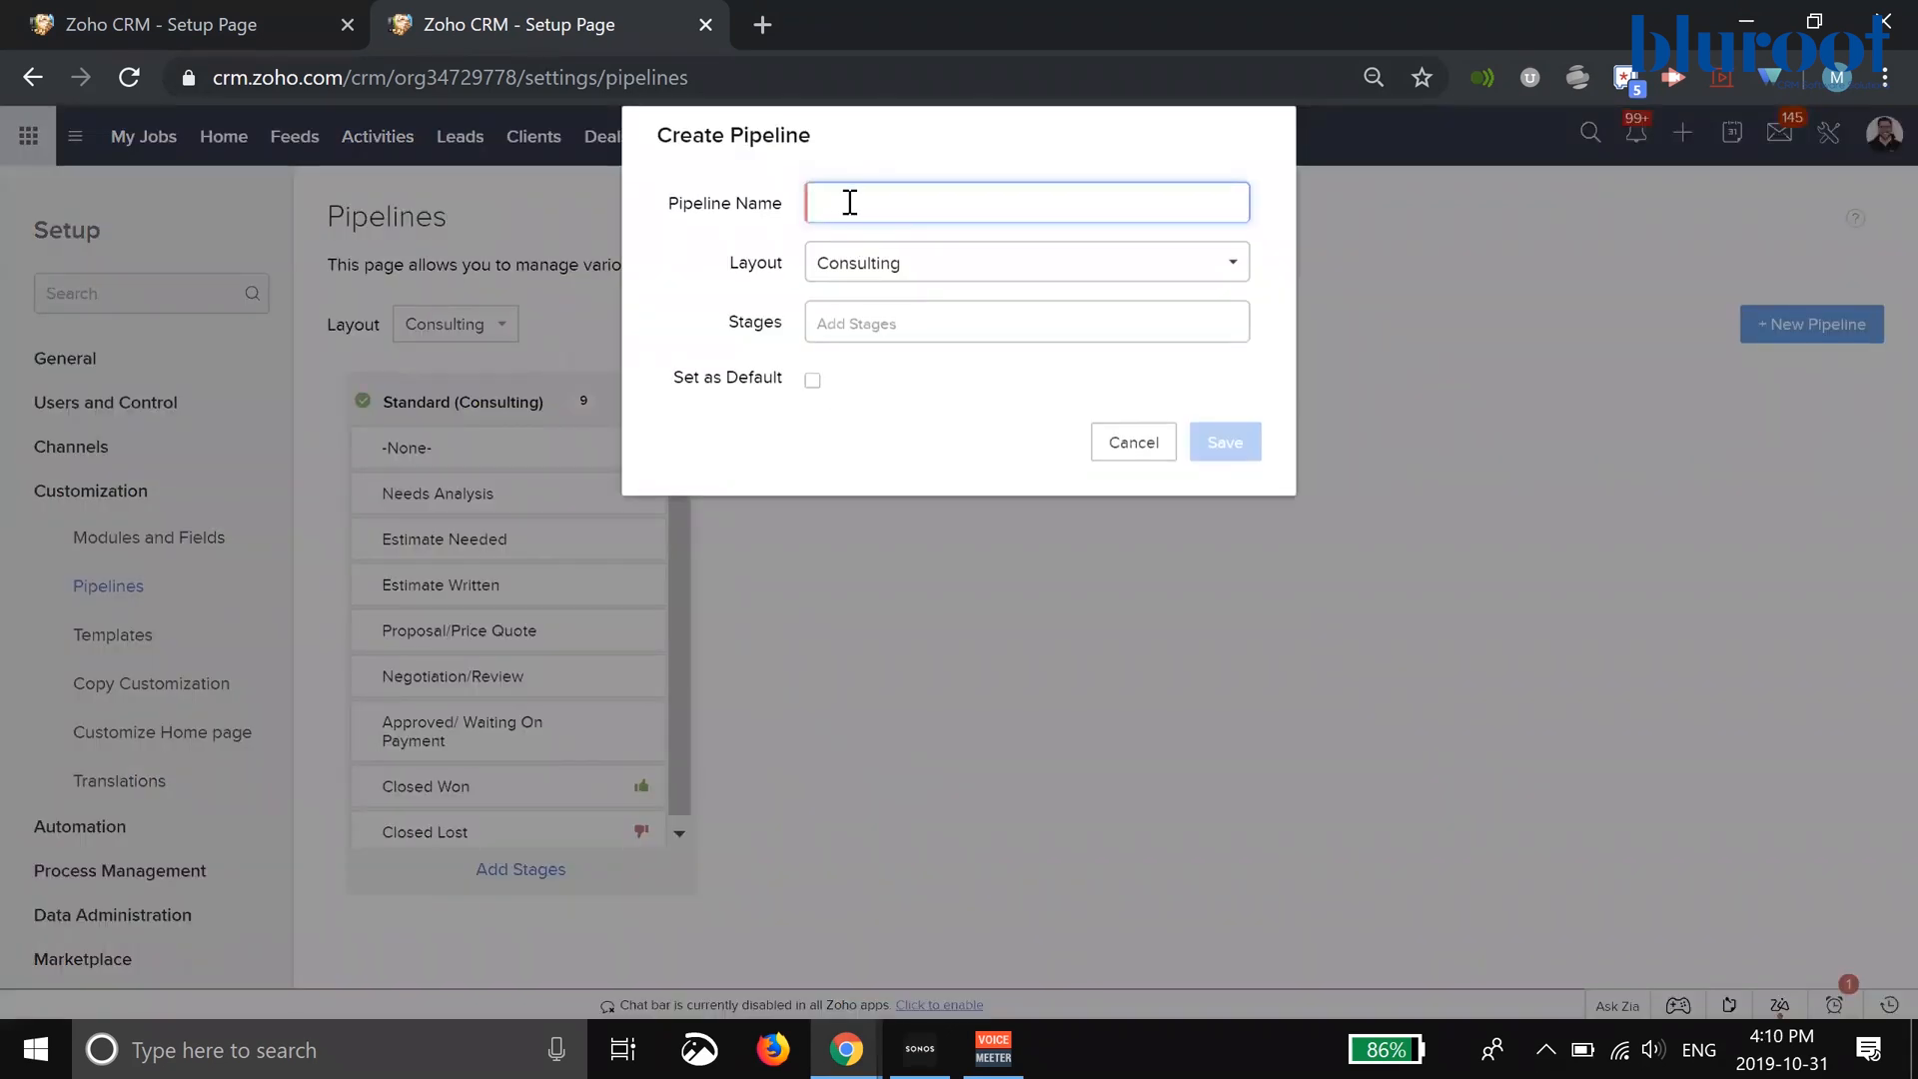
text(Consulting 2)
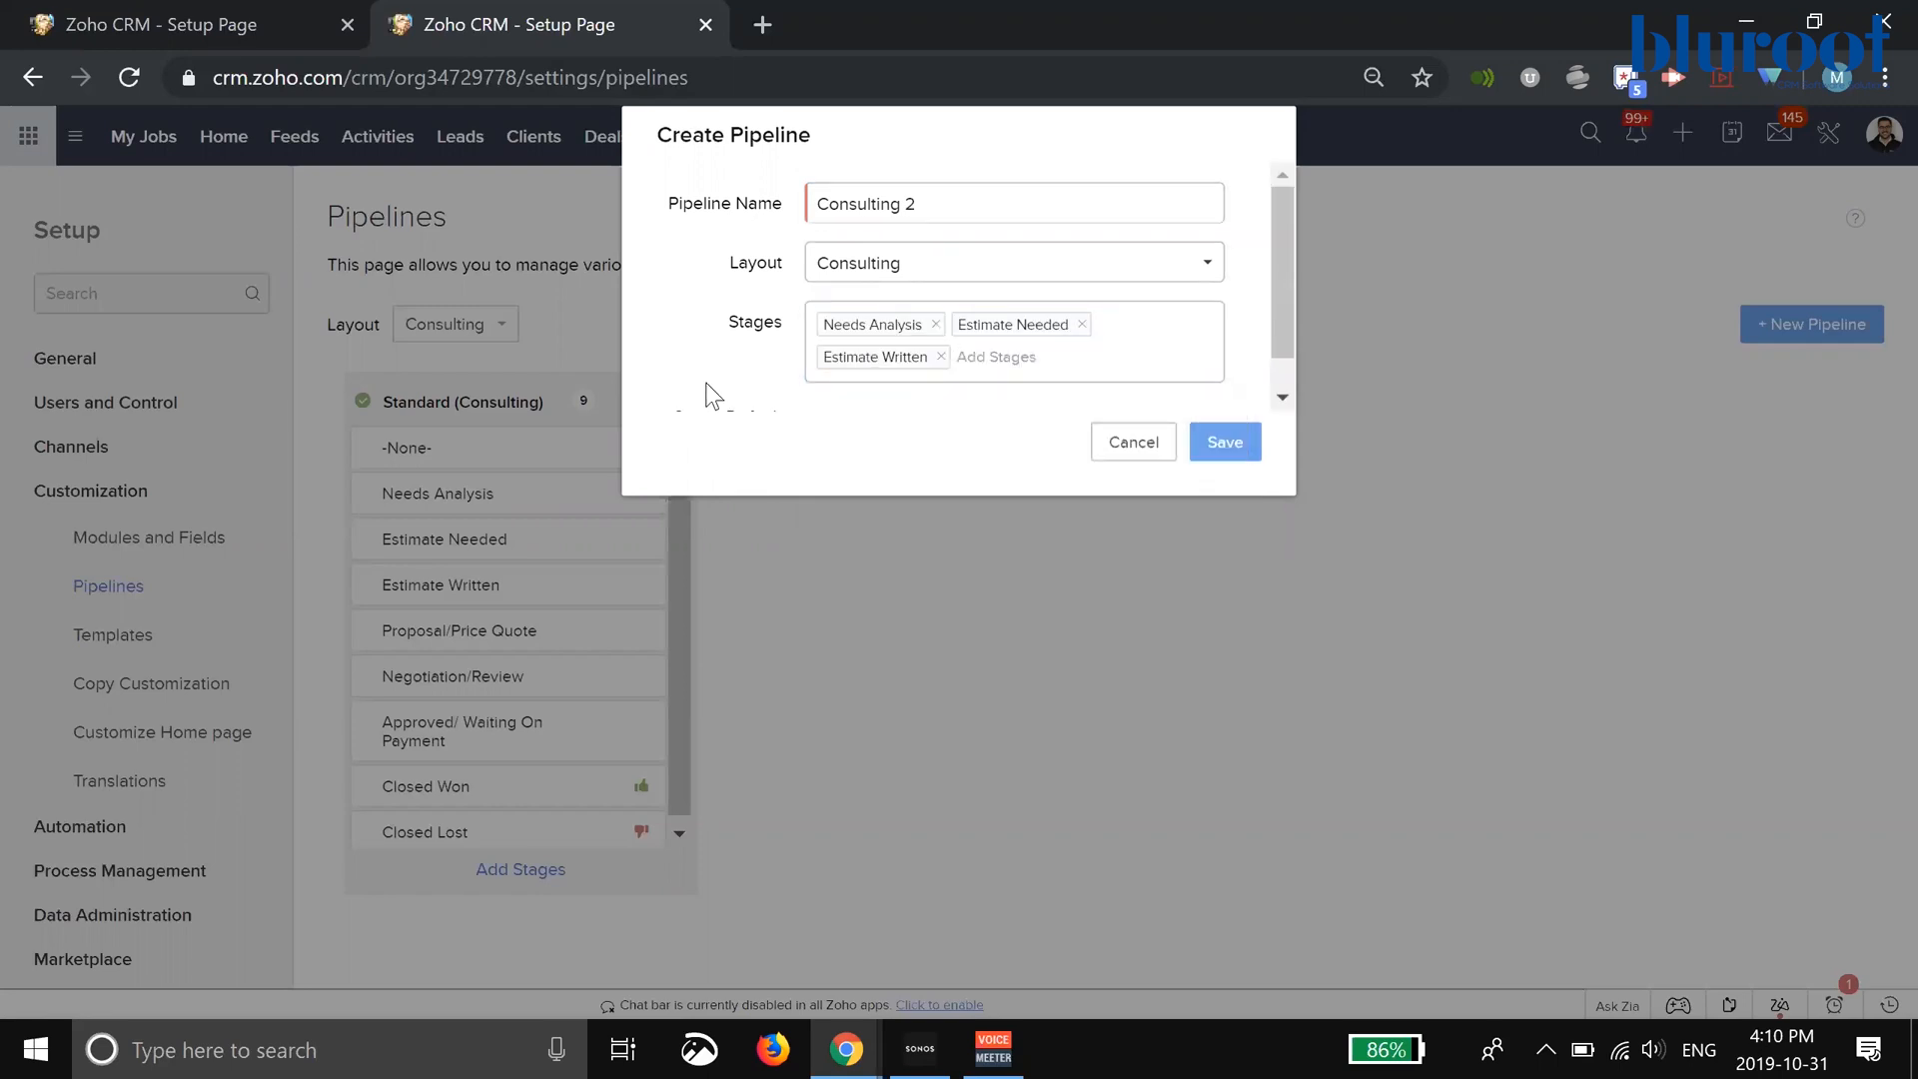
scroll(down, 3)
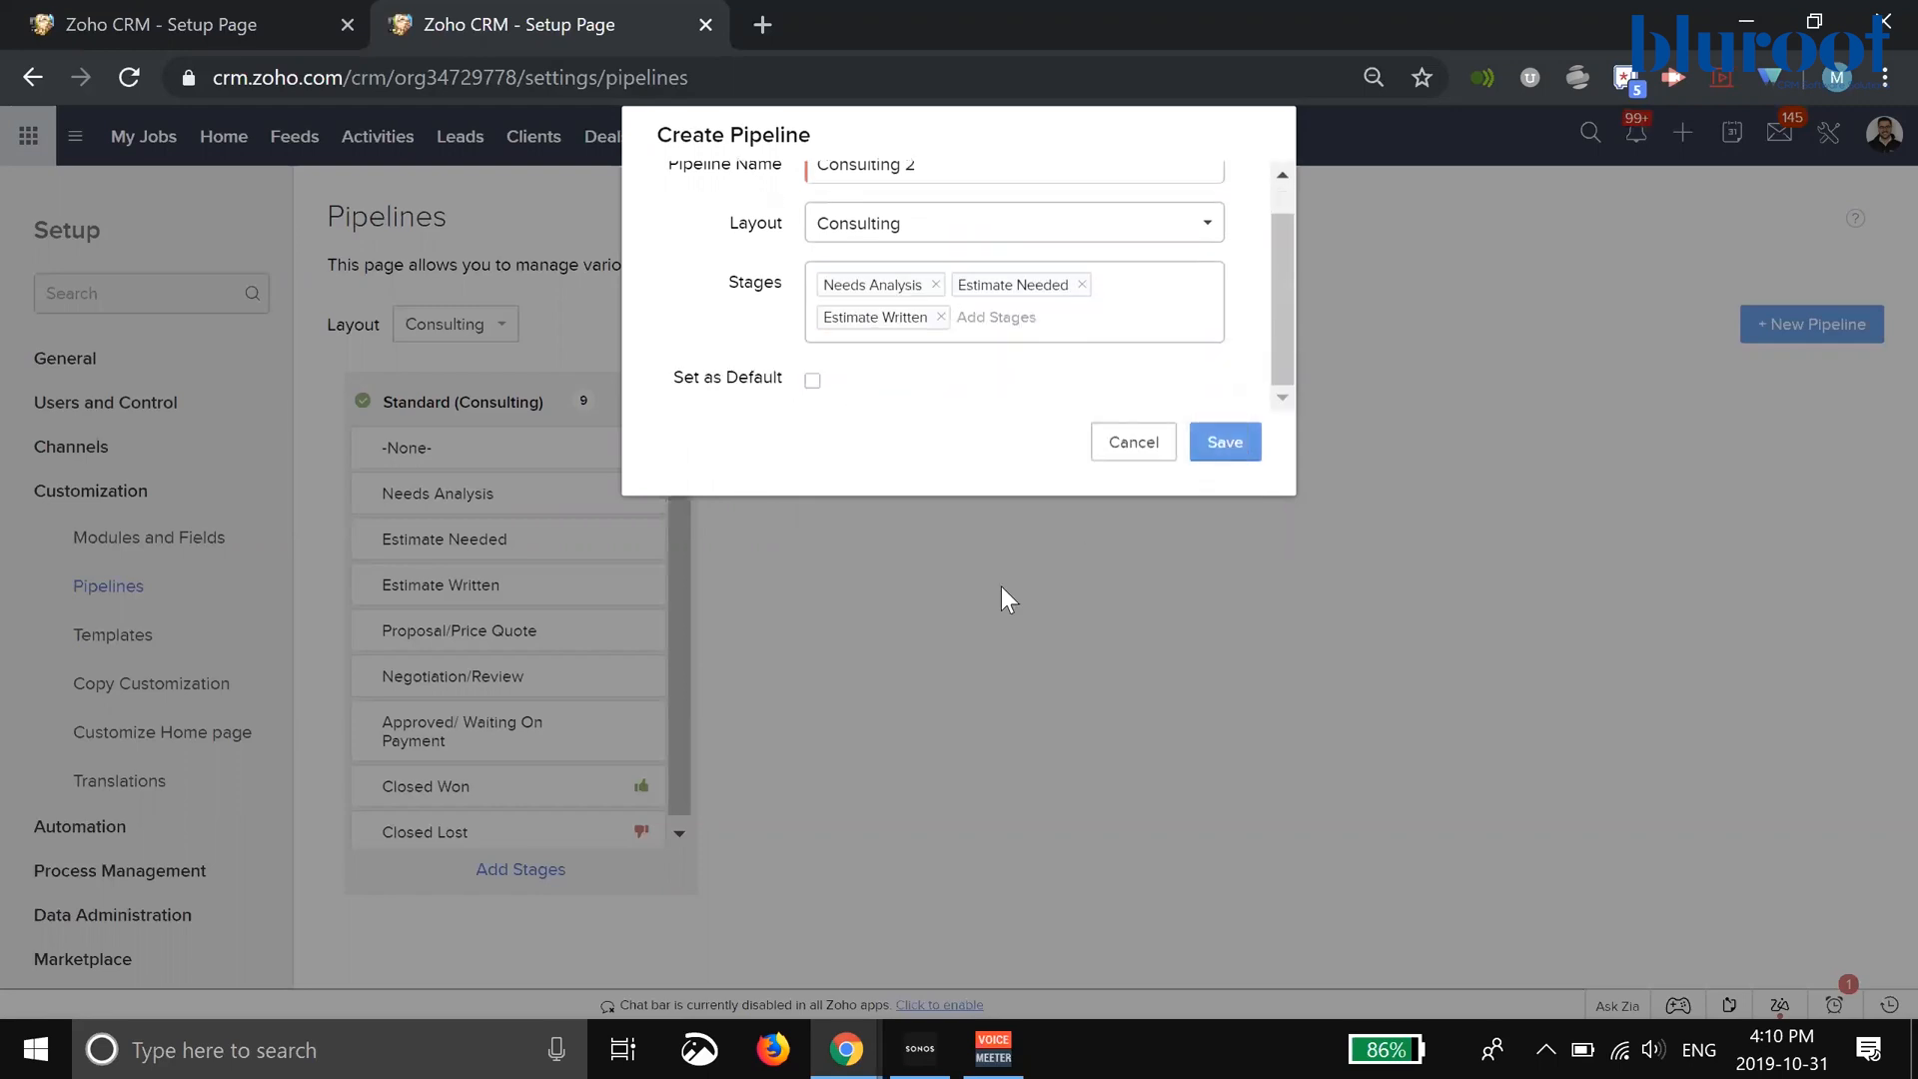
click(1225, 441)
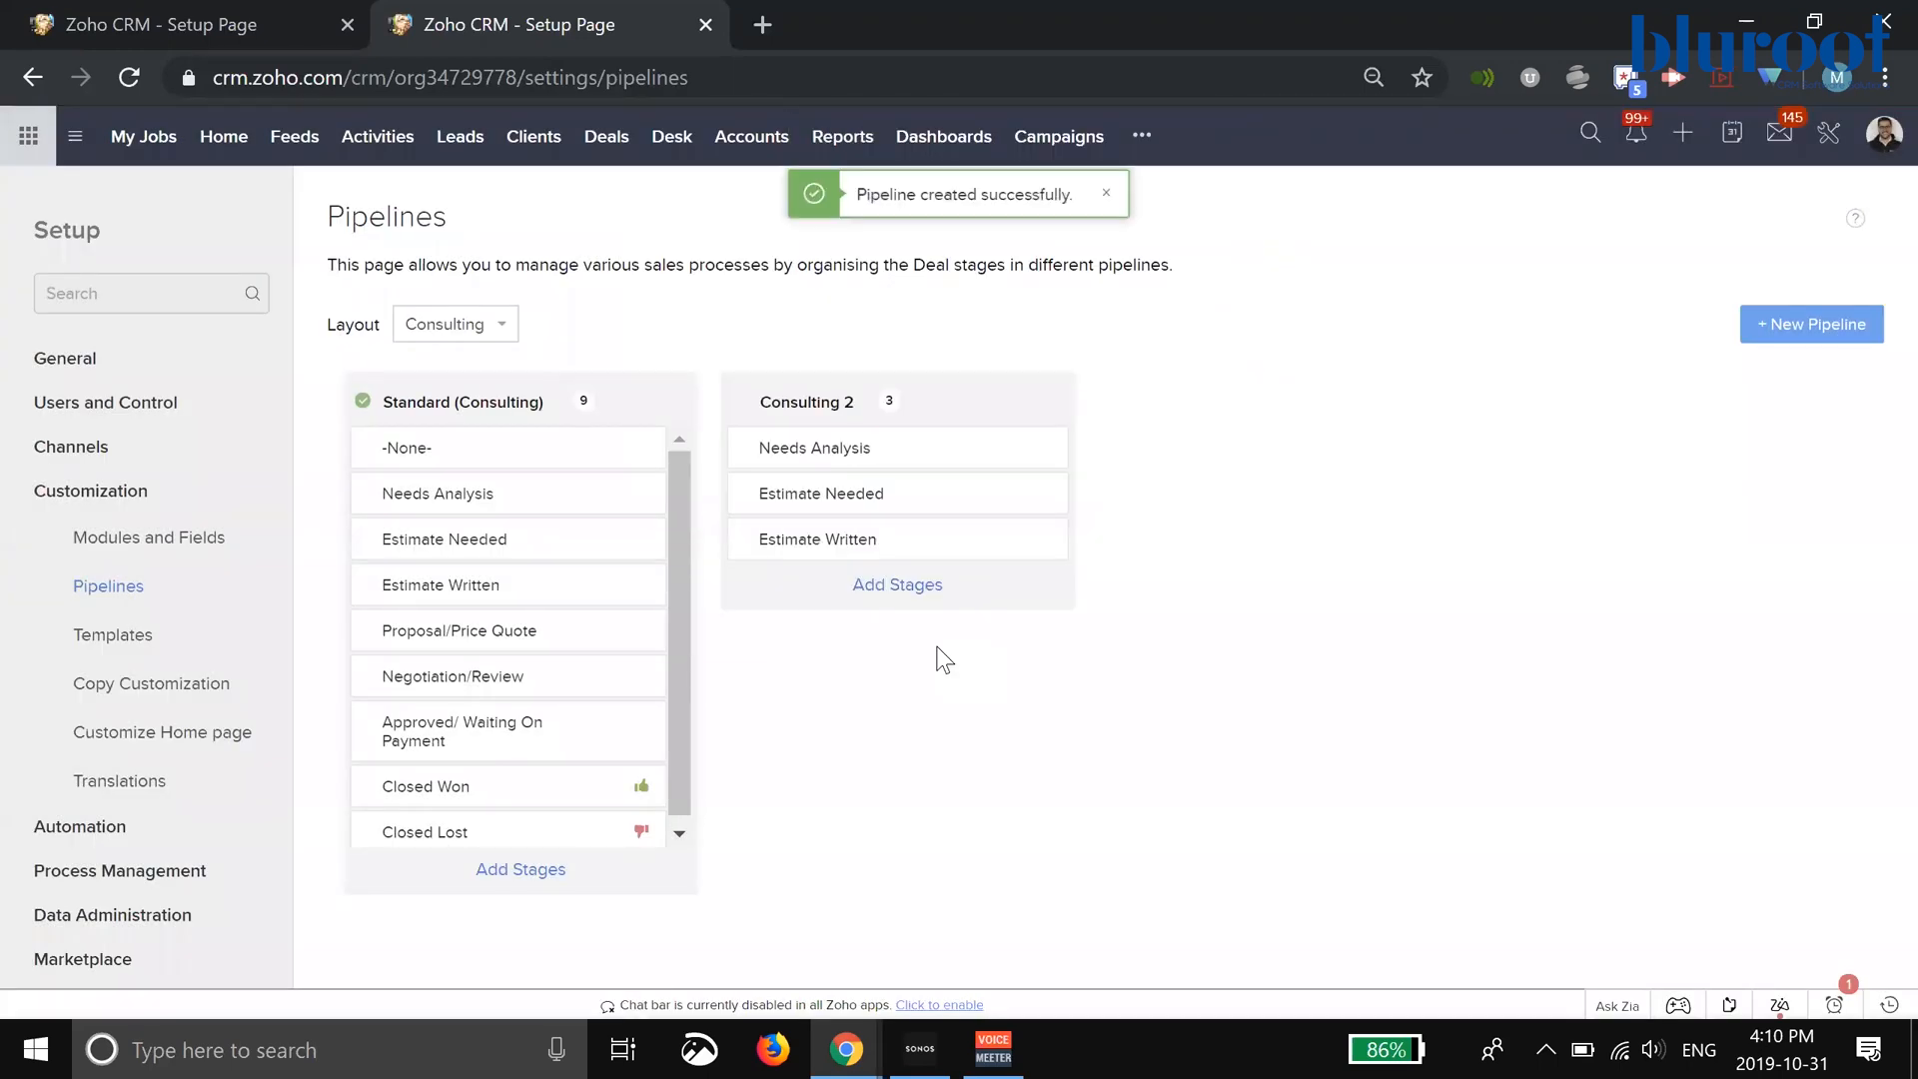
click(1104, 193)
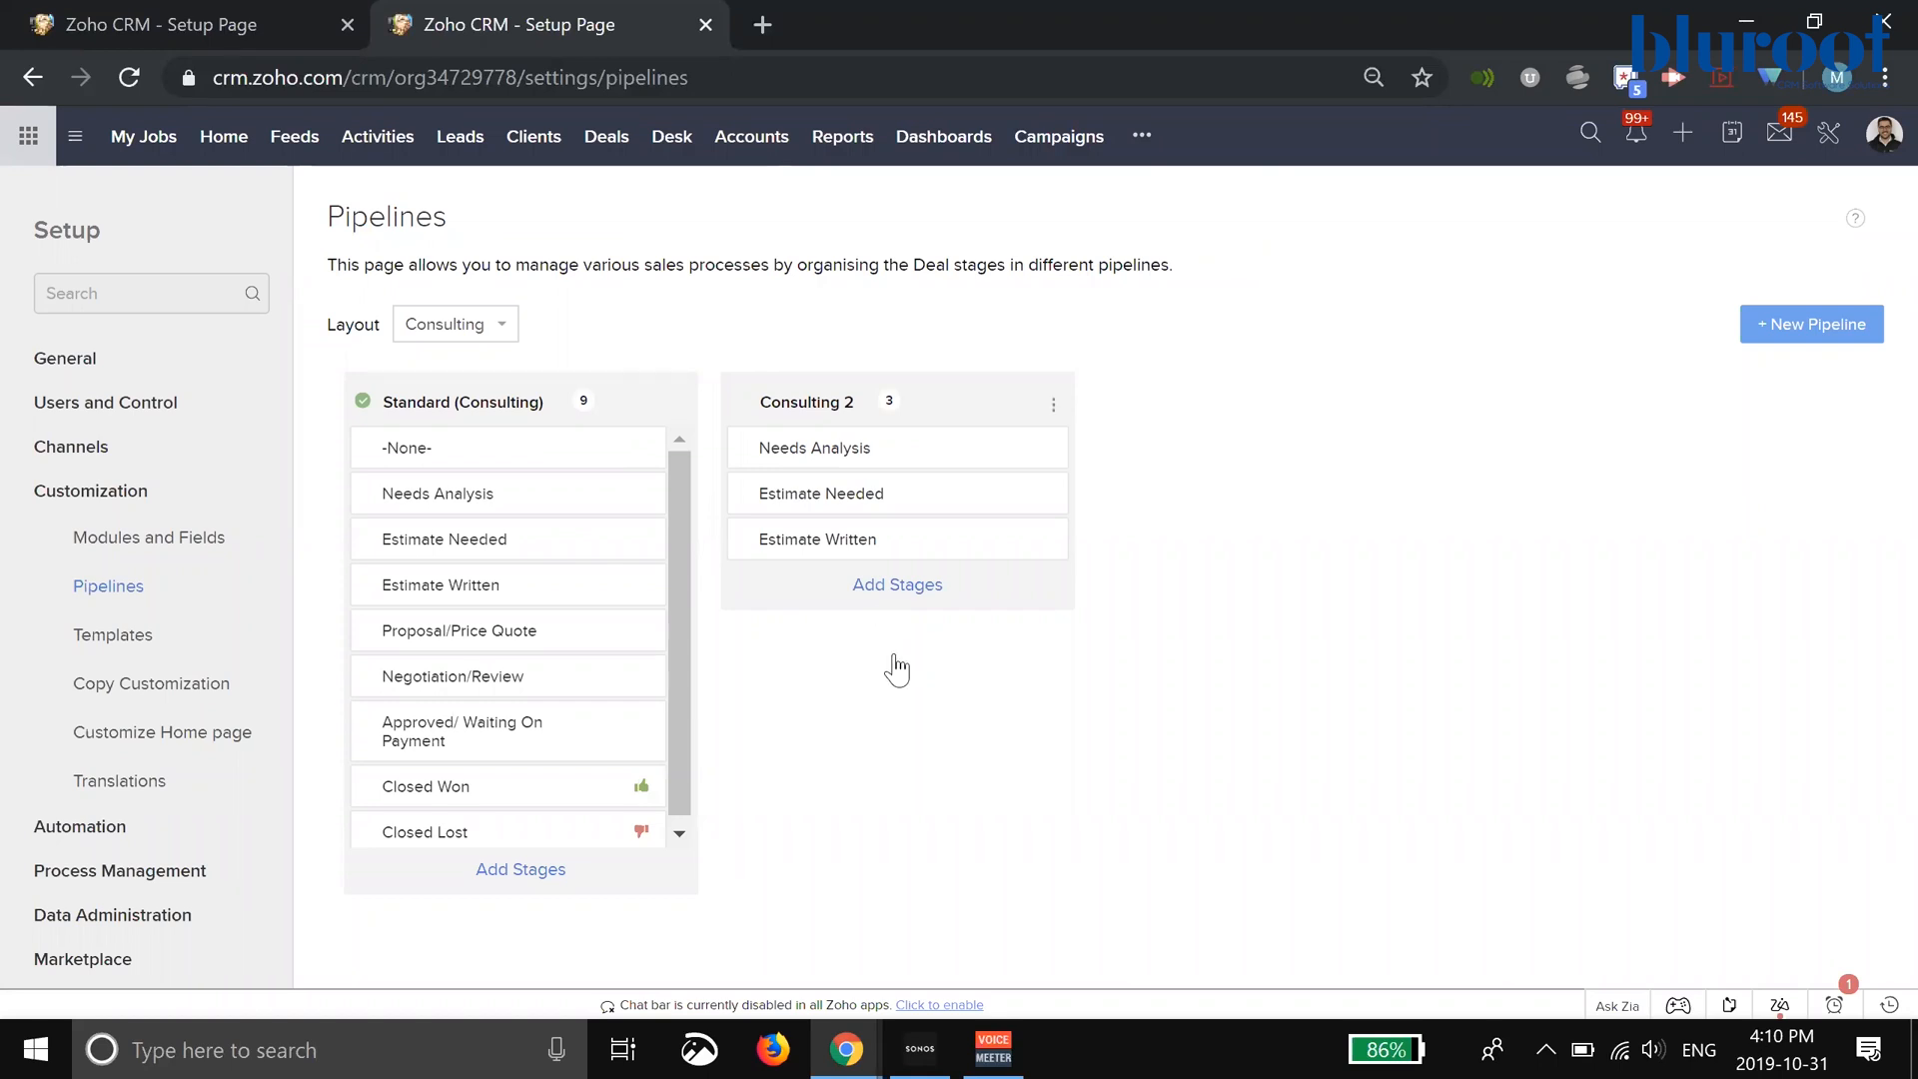
Drop Needs Analysis from Consulting 2, keeping Estimate Needed and Estimate Written
click(895, 584)
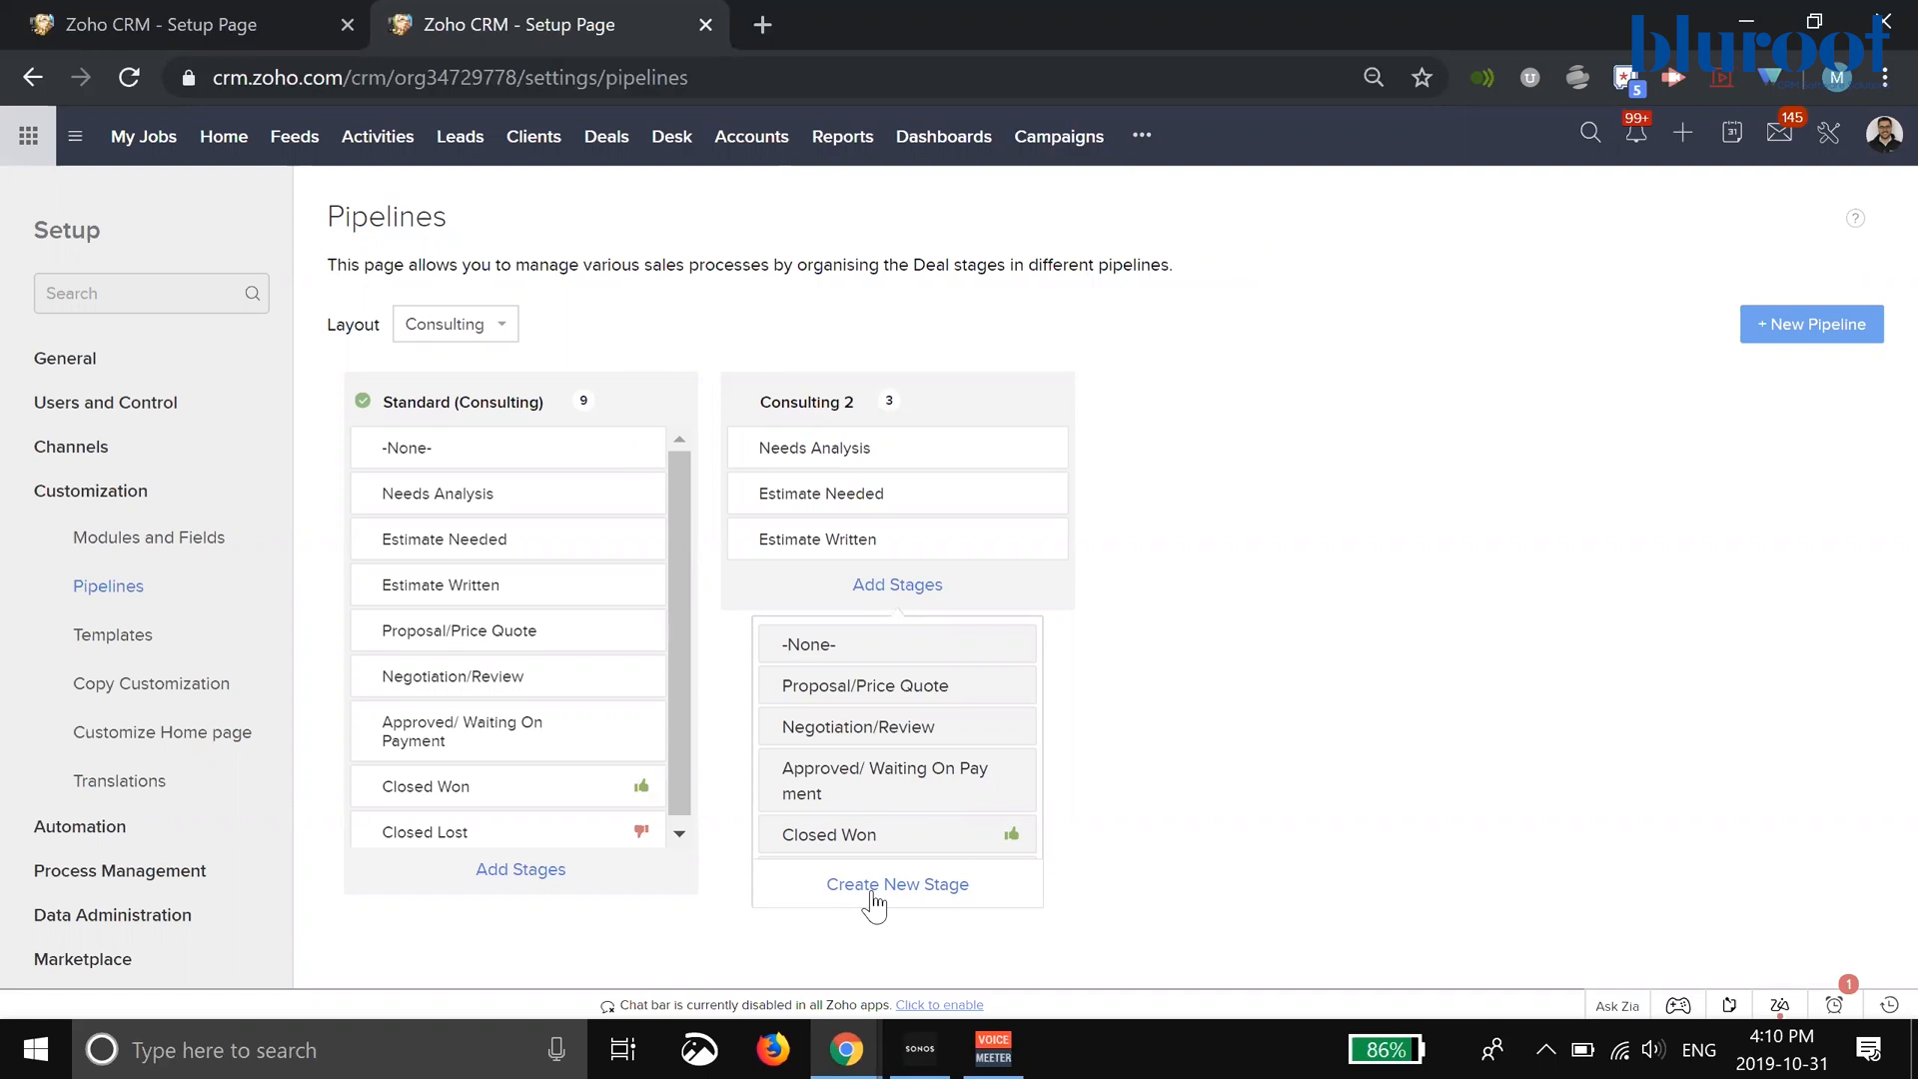
mouse_move(1023, 382)
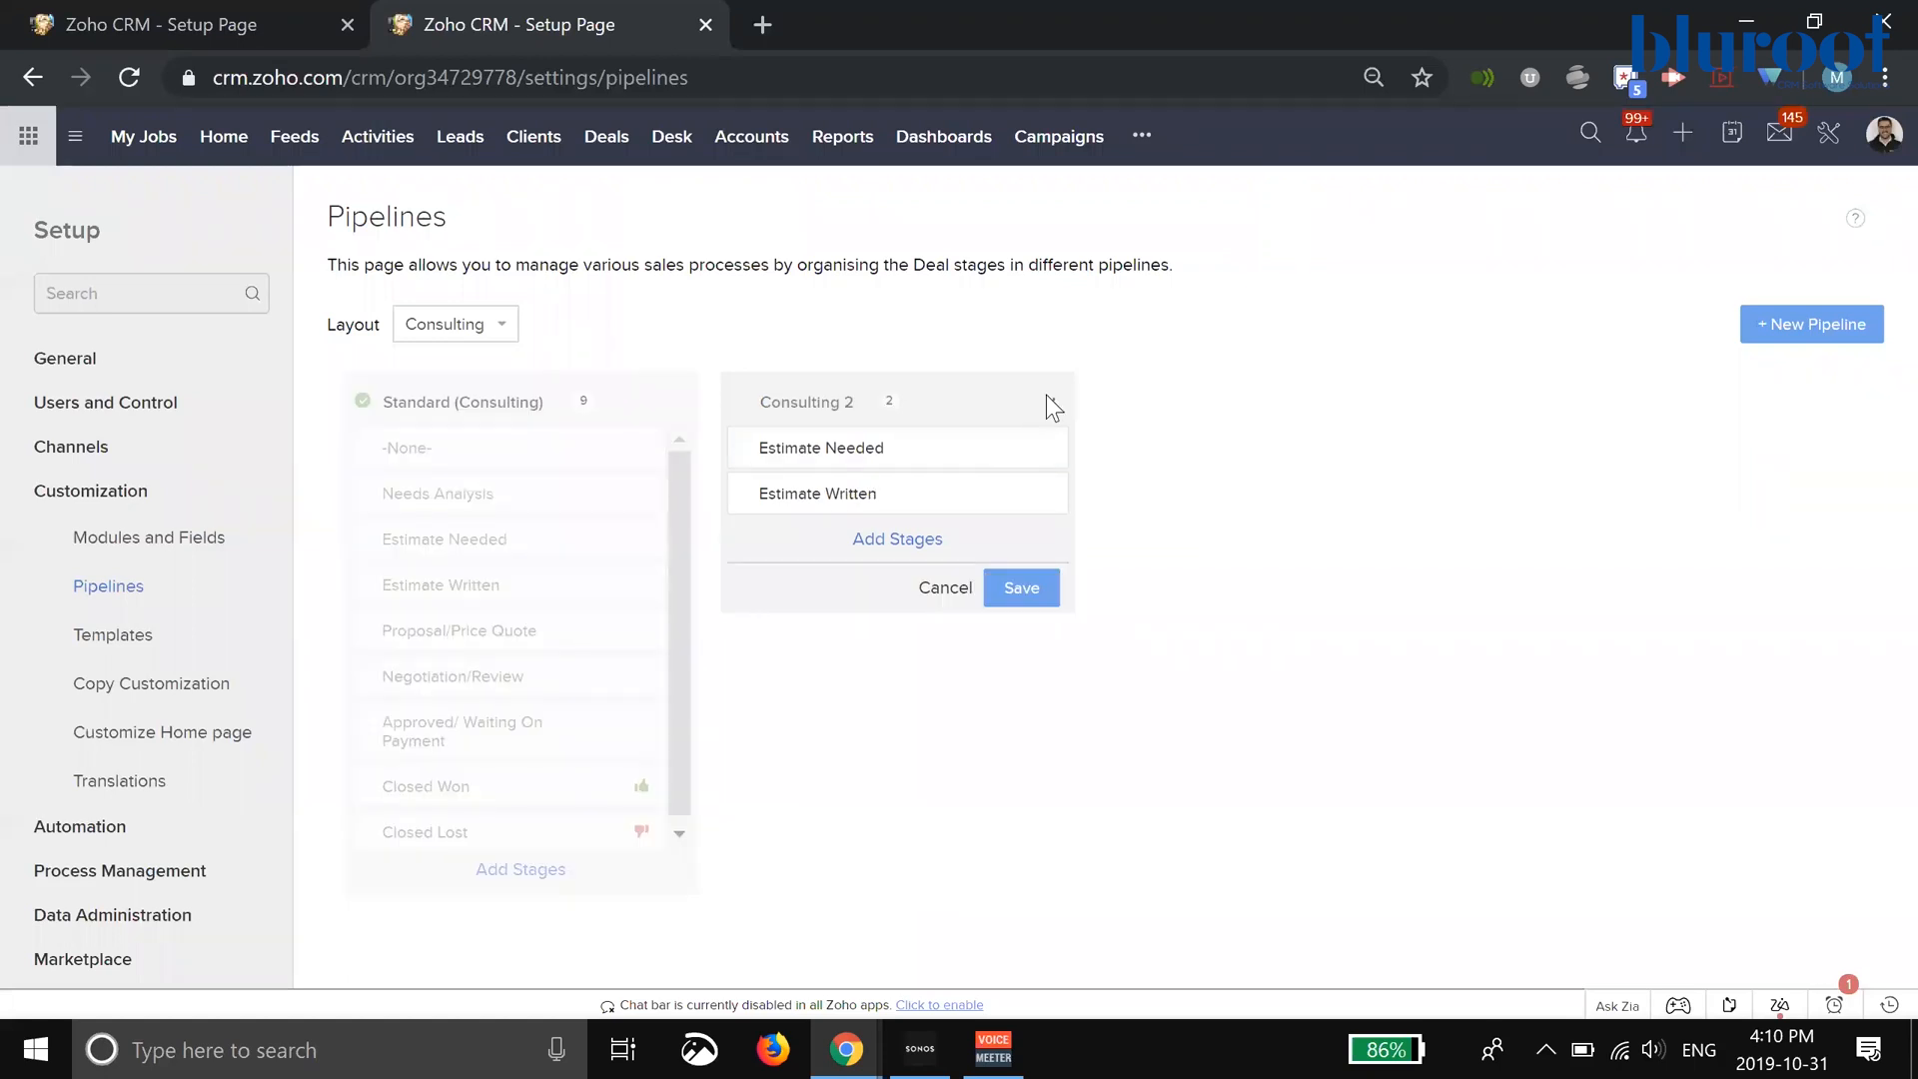
click(1020, 588)
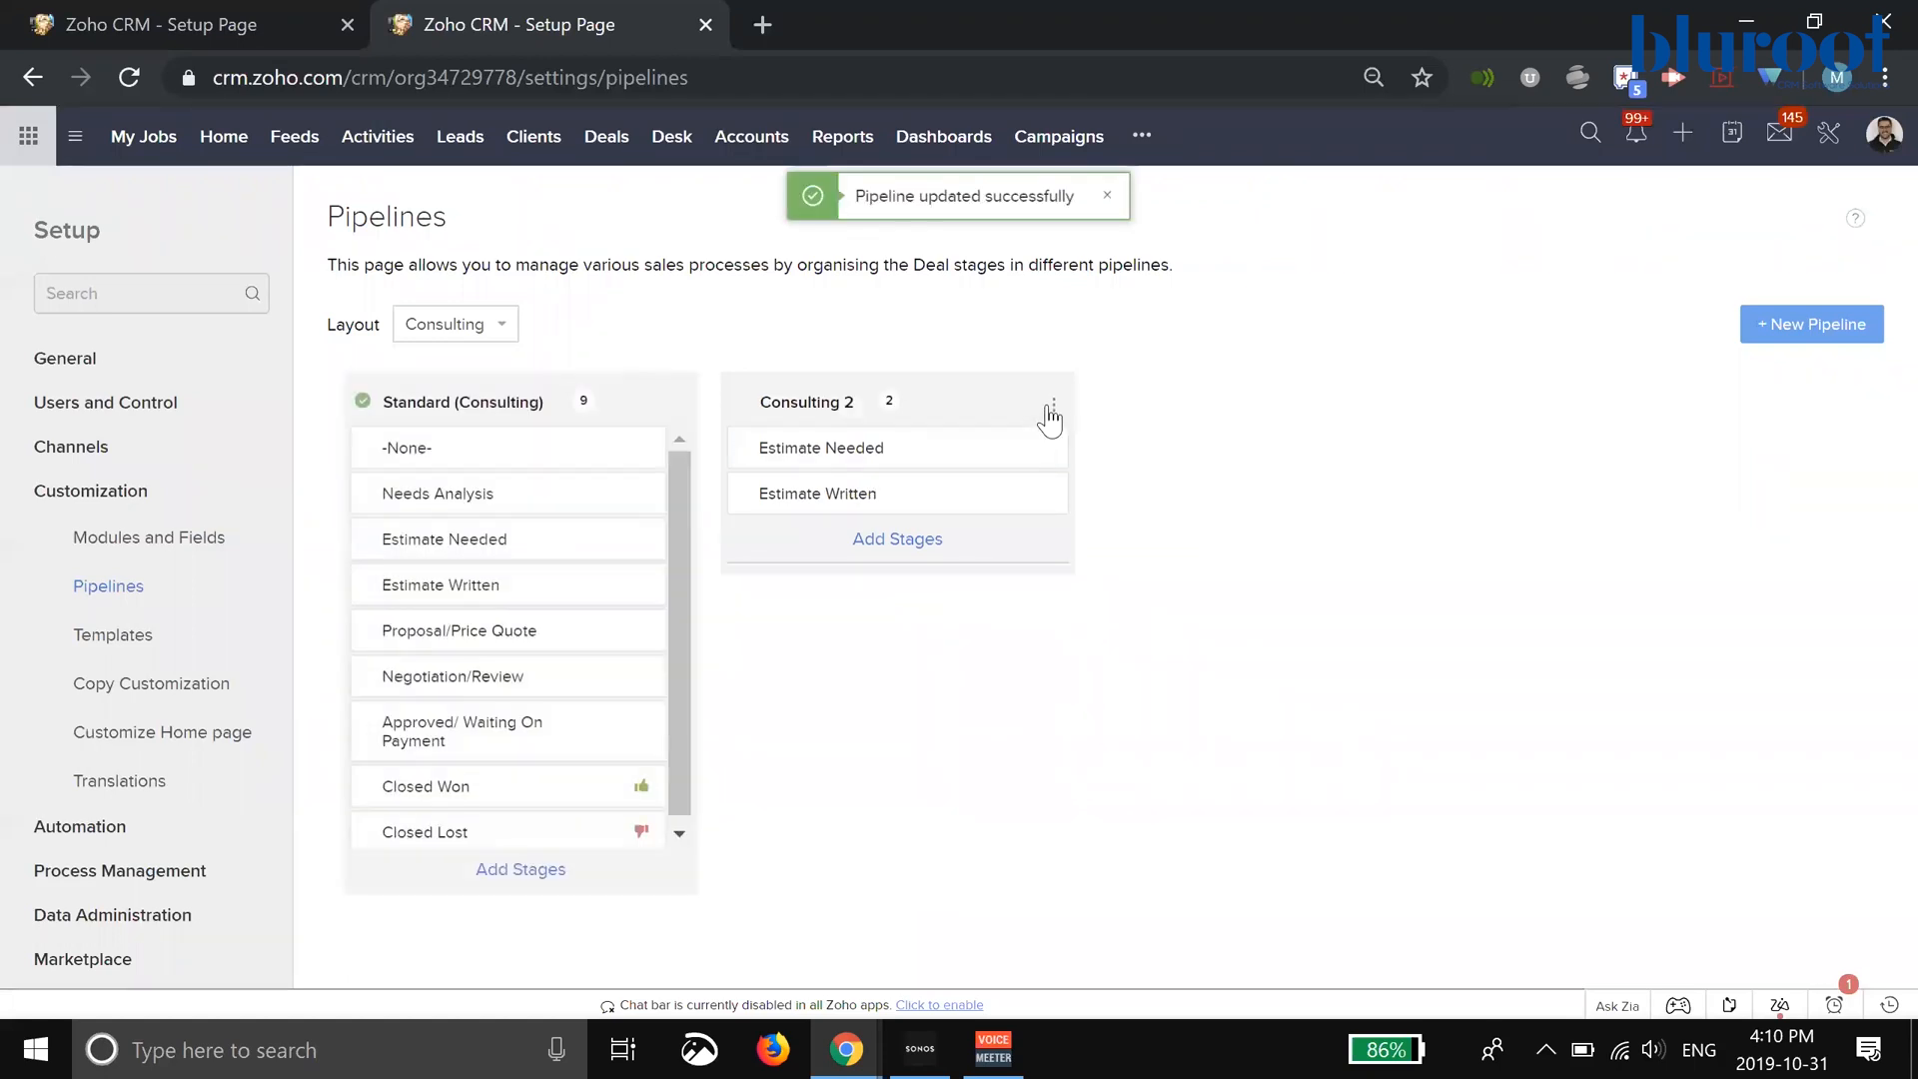
mouse_move(819, 446)
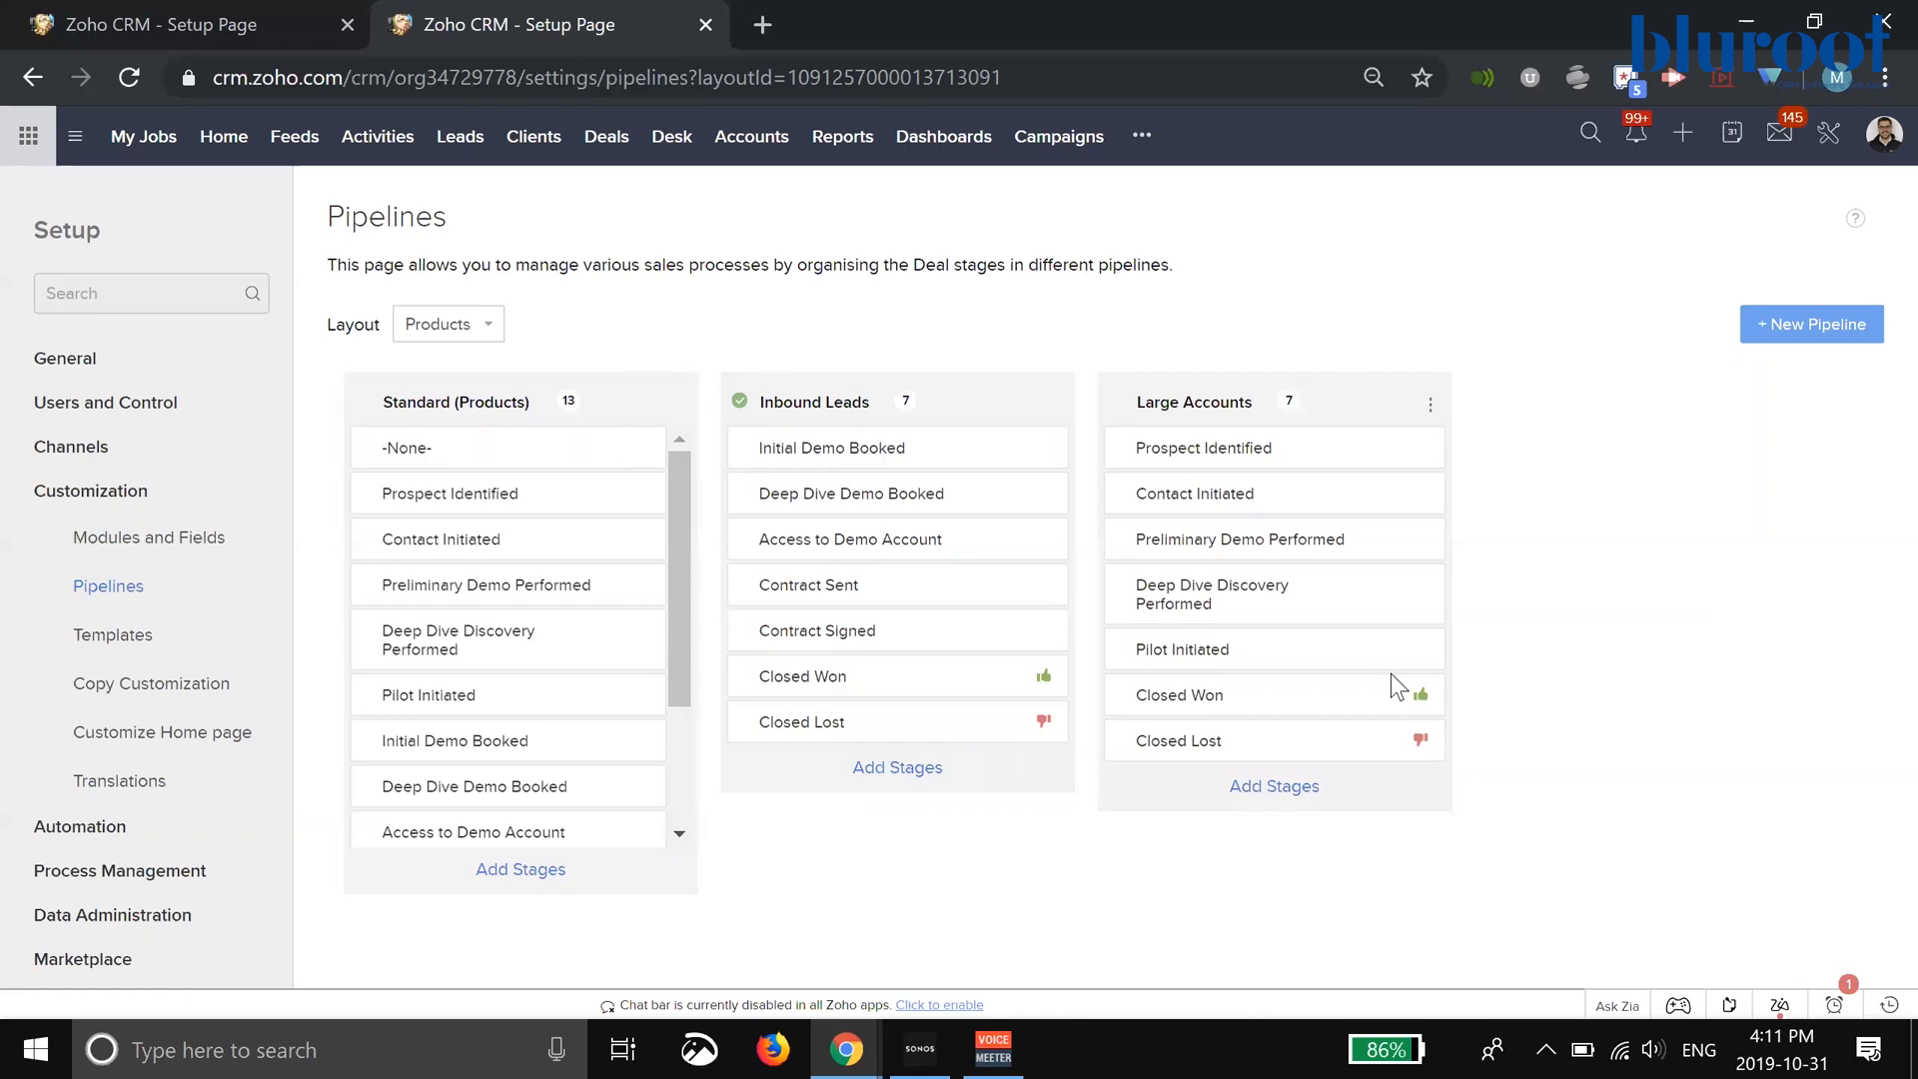
mouse_move(1253, 611)
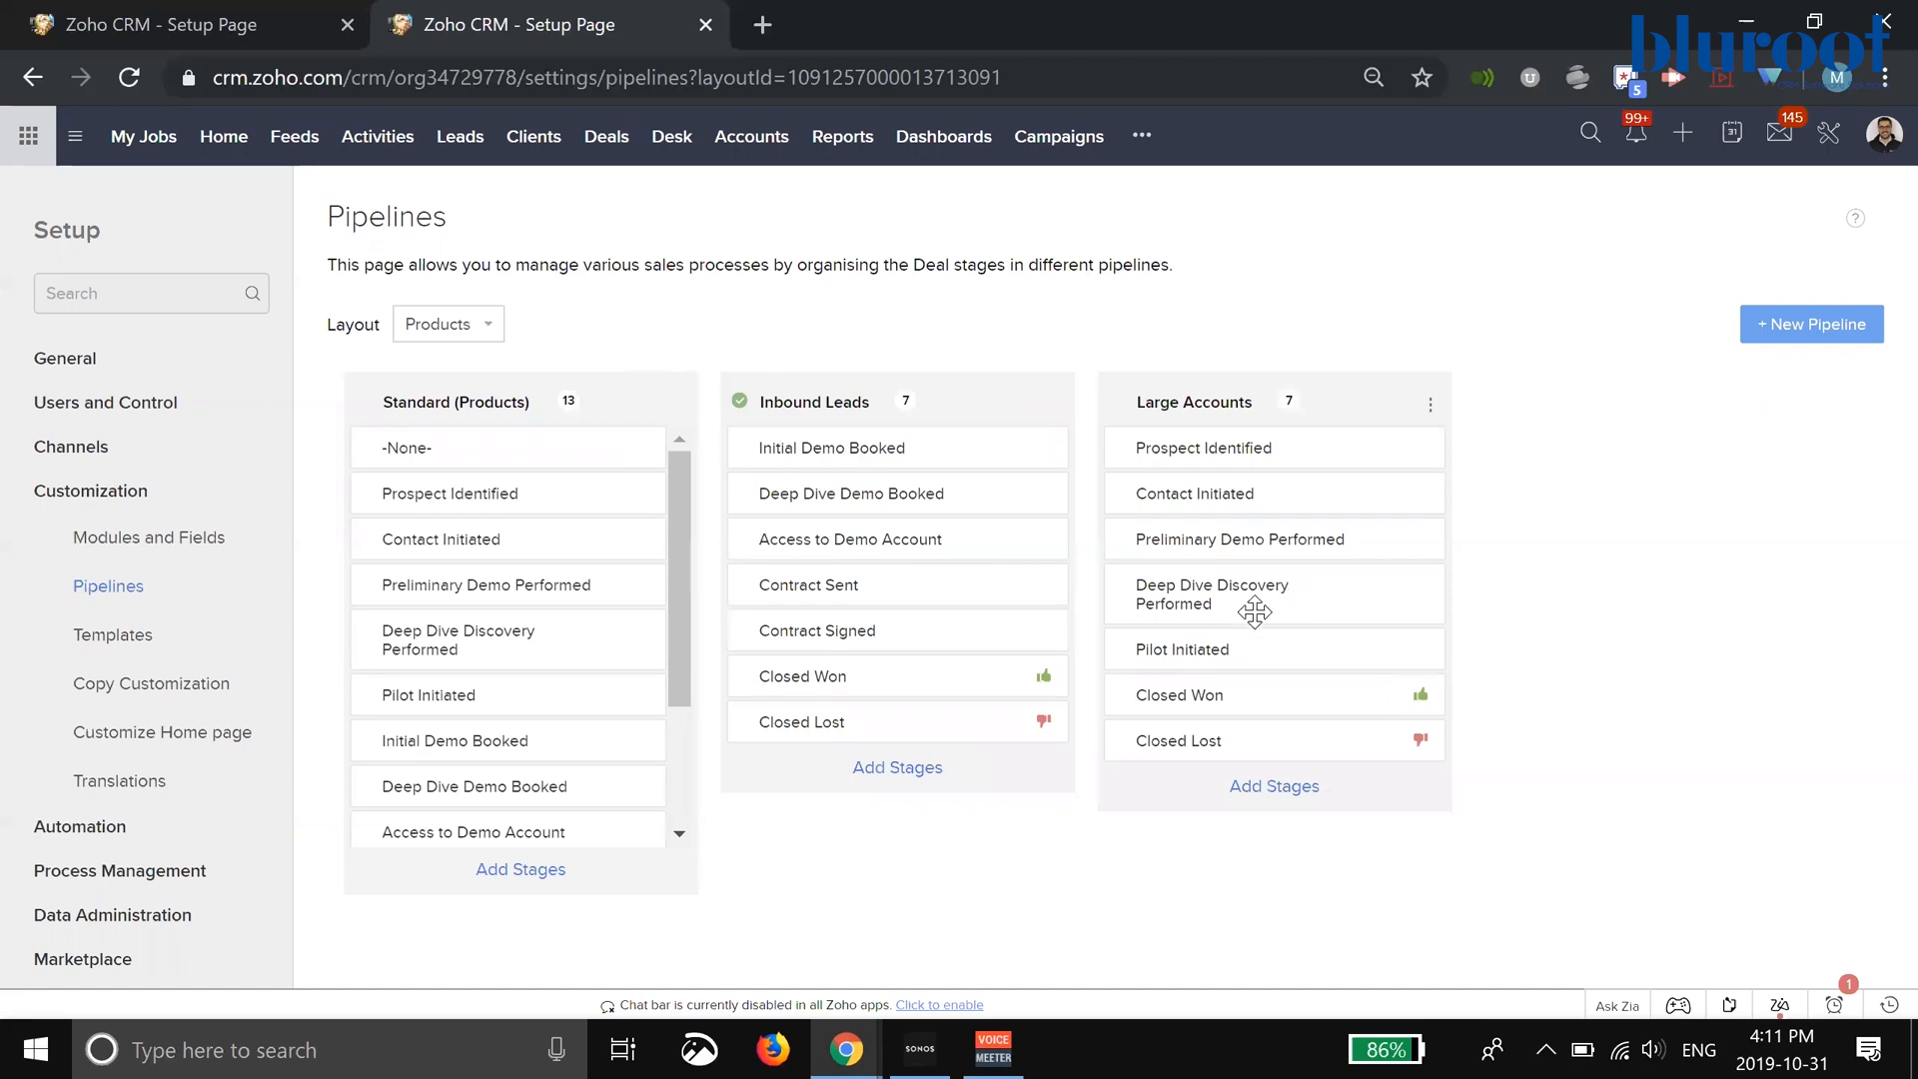